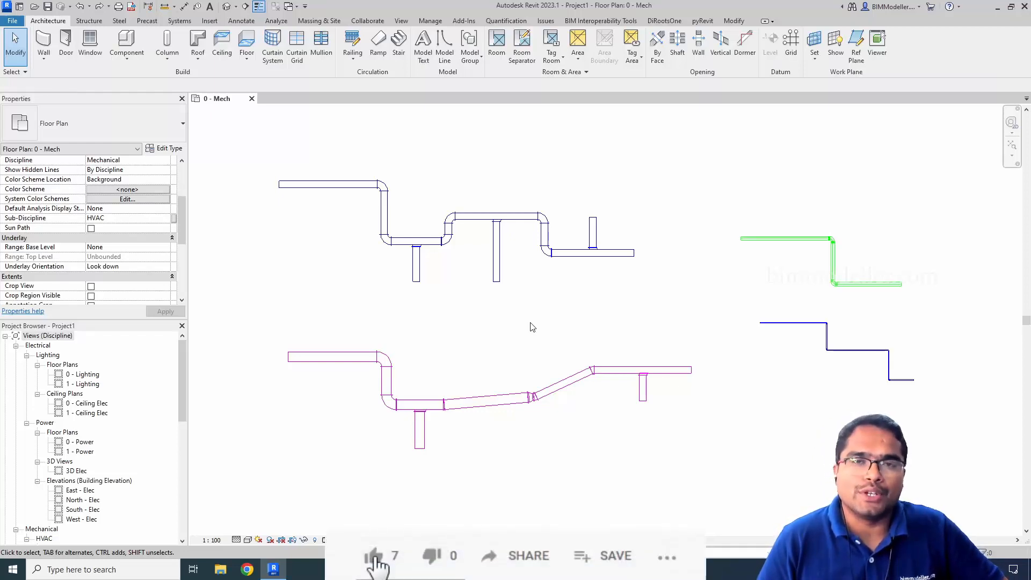
Inspect the upper duct segment's system, then clear the selection.
{"action": "left_click", "coordinate": [373, 556]}
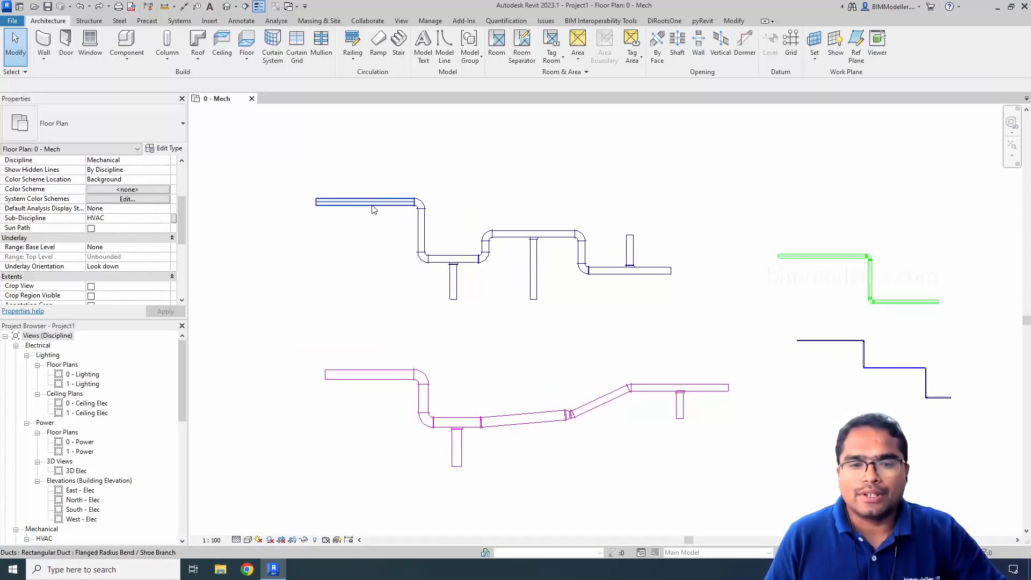
{"action": "left_click", "coordinate": [365, 202]}
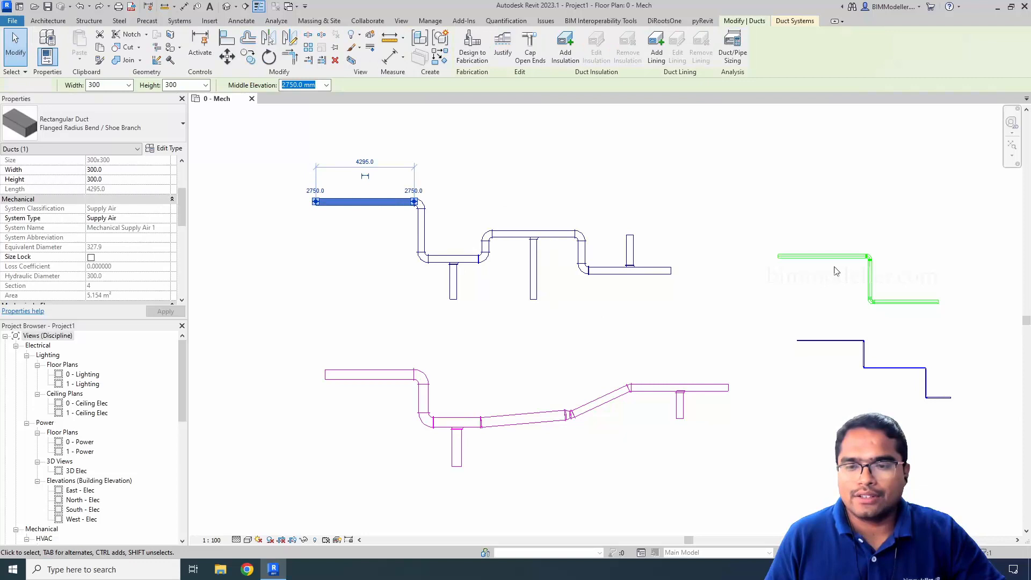
{"action": "left_click", "coordinate": [47, 20]}
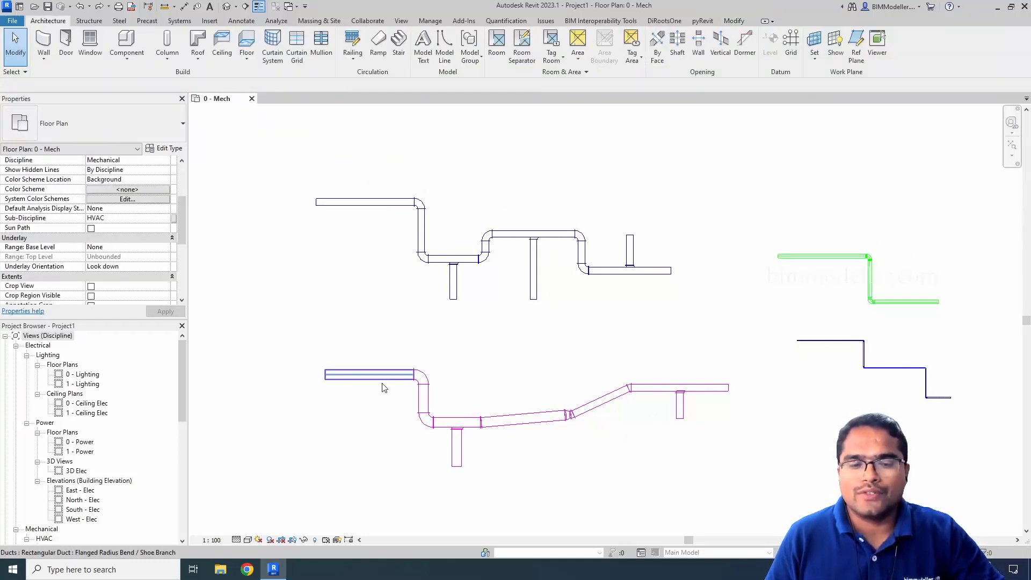
Switch the lower duct run's System Type from Return Air to Exhaust Air.
{"action": "left_click", "coordinate": [368, 373]}
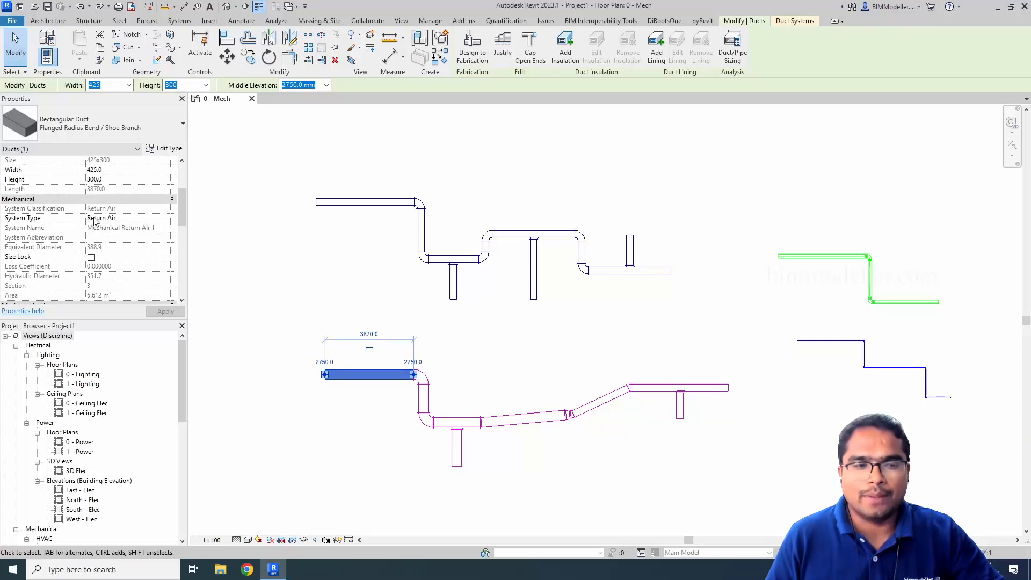
{"action": "mouse_move", "coordinate": [163, 222]}
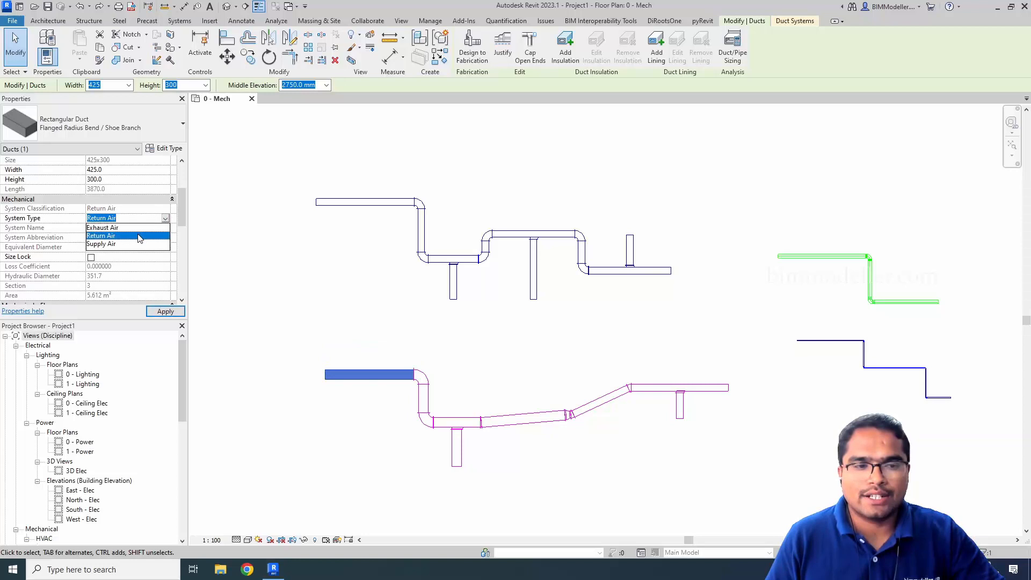
{"action": "left_click", "coordinate": [103, 227]}
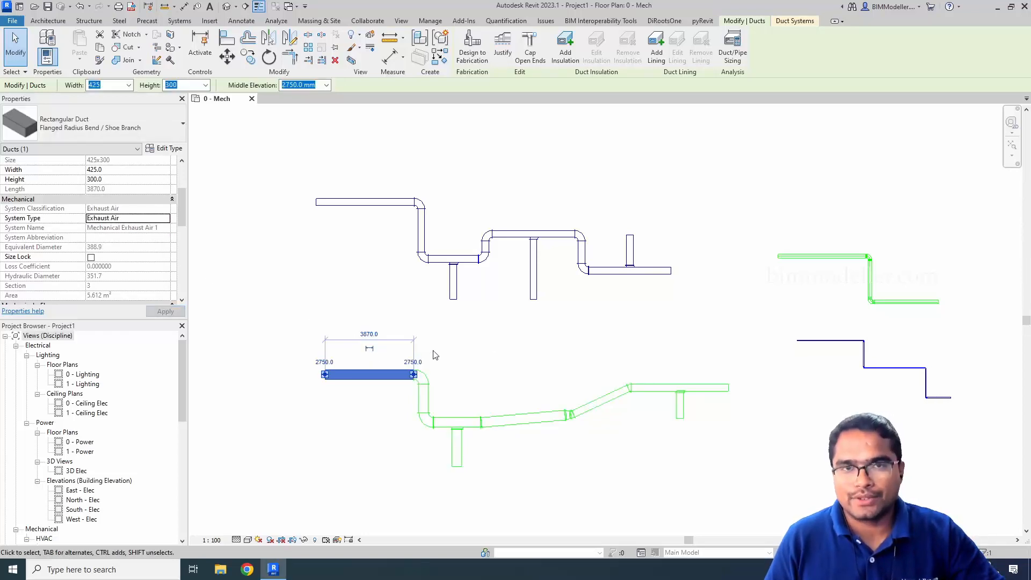
{"action": "left_click", "coordinate": [364, 315]}
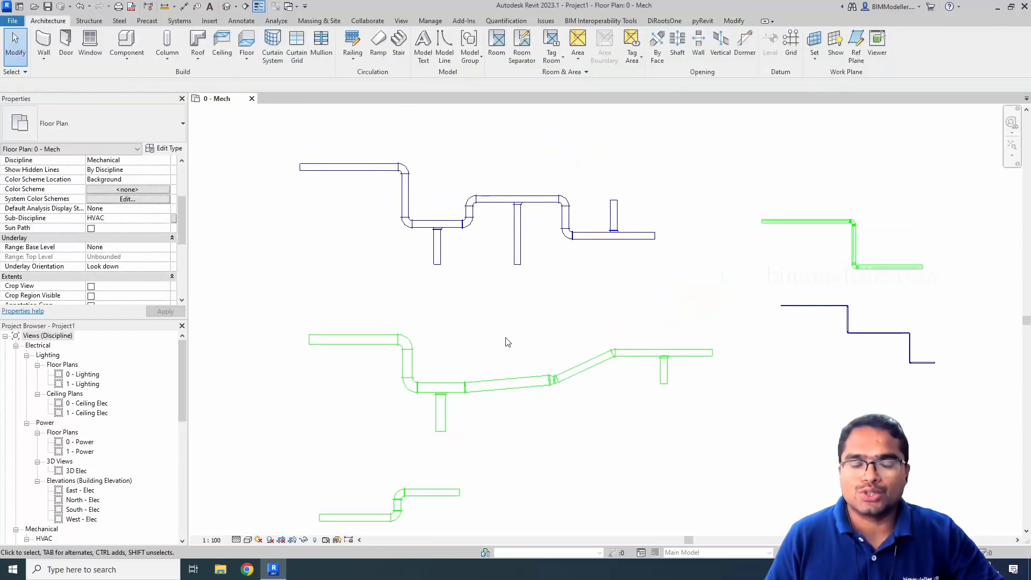
Select the lower run's Mechanical Exhaust Air 1 system, review it, and deselect.
{"action": "left_click", "coordinate": [355, 338]}
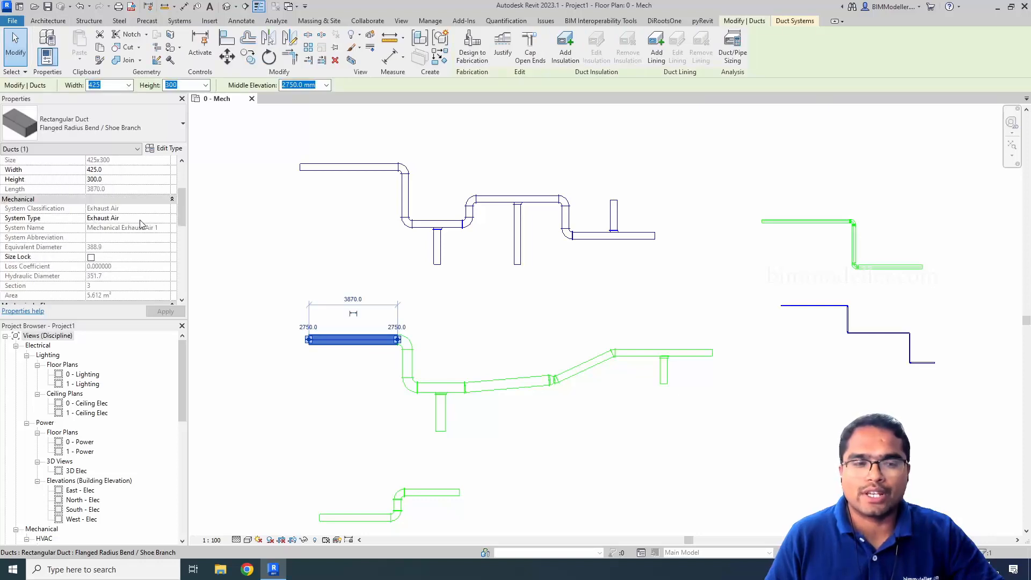
{"action": "mouse_move", "coordinate": [121, 216]}
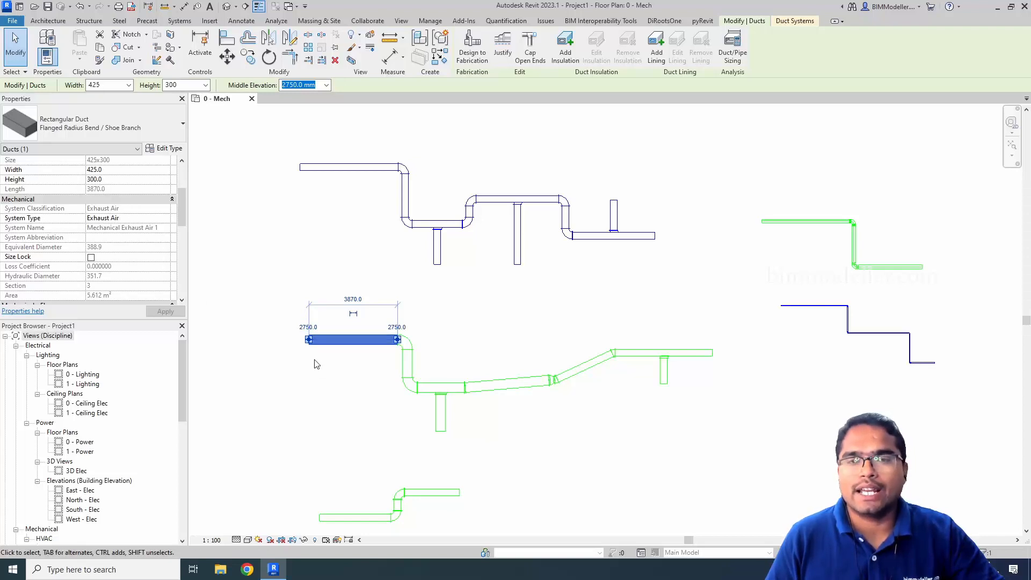
{"action": "mouse_move", "coordinate": [344, 390]}
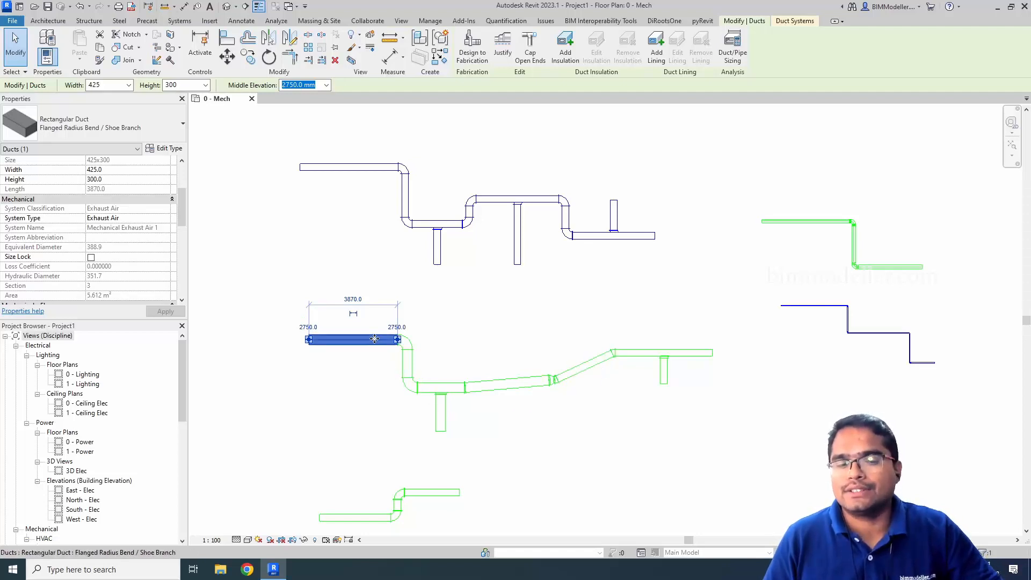
{"action": "mouse_move", "coordinate": [374, 339]}
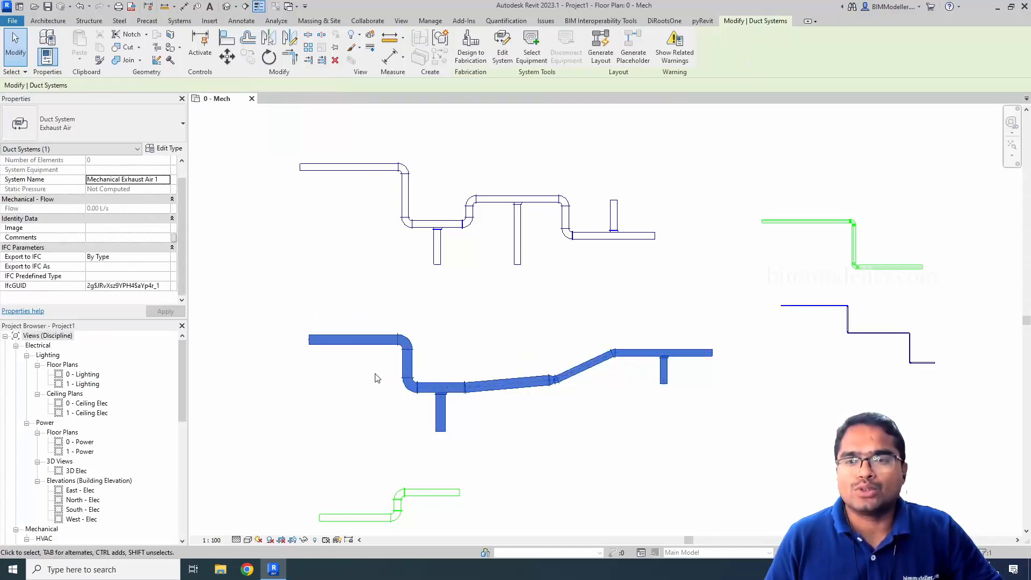
{"action": "mouse_move", "coordinate": [743, 23]}
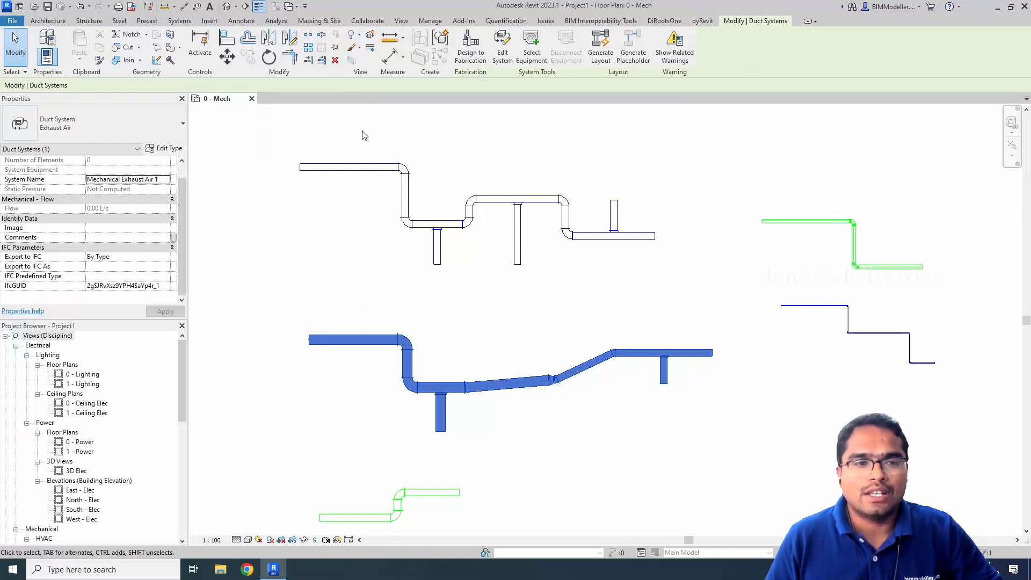
{"action": "left_click", "coordinate": [71, 148]}
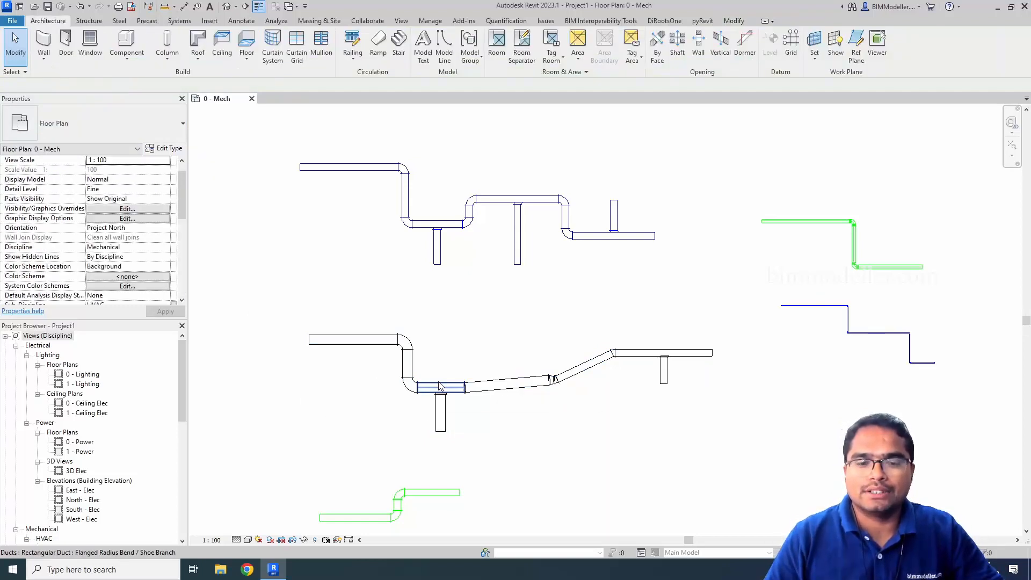
Start placing a new 300 x 300 rectangular Supply Air duct at the lower run.
{"action": "left_click", "coordinate": [490, 463]}
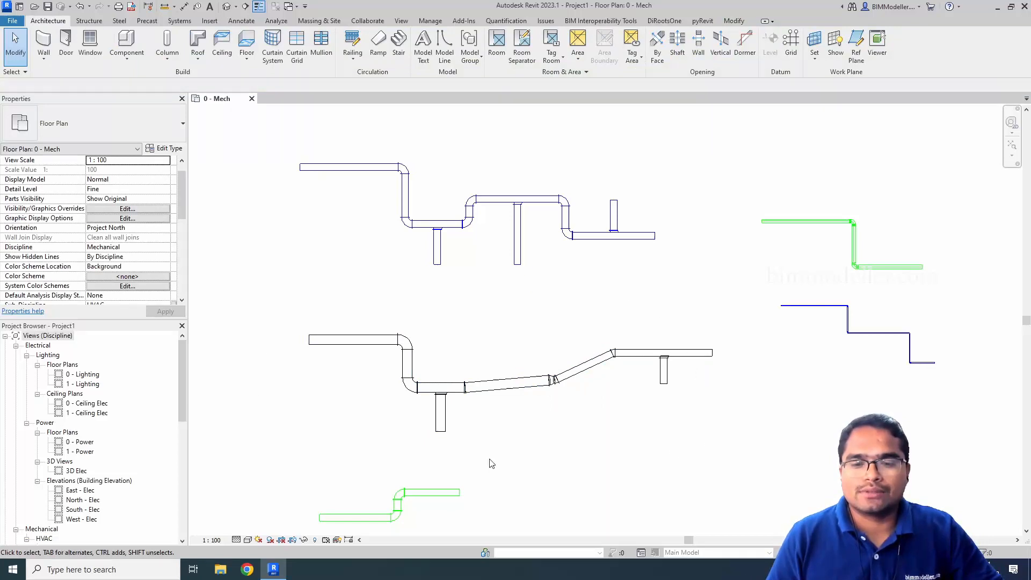
{"action": "mouse_move", "coordinate": [372, 366]}
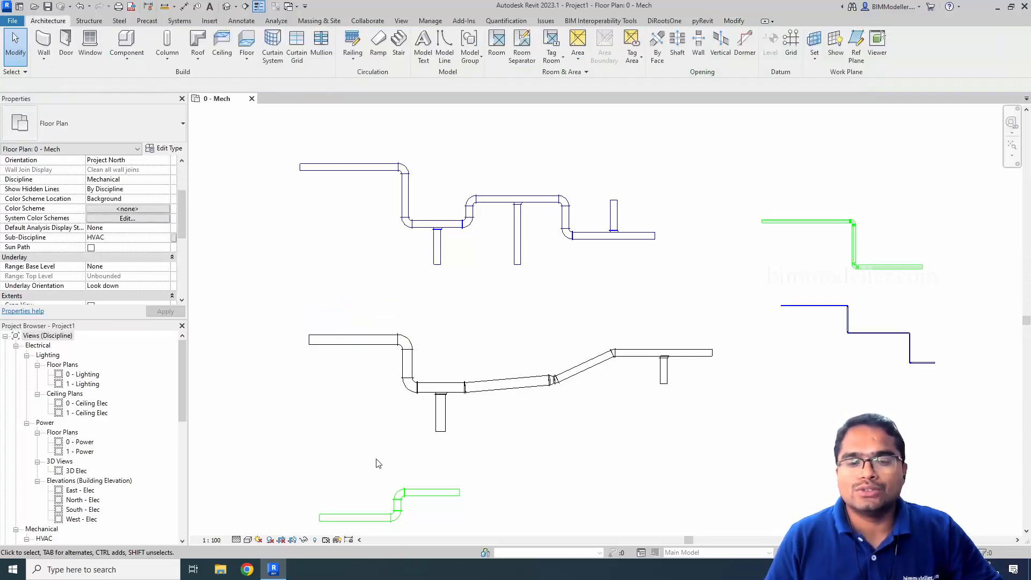
{"action": "left_click", "coordinate": [354, 341]}
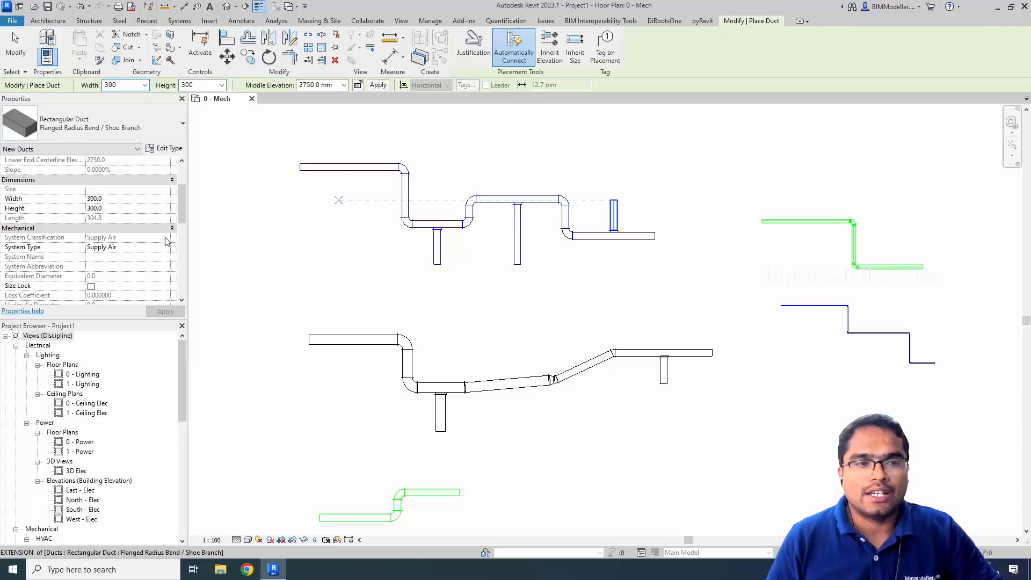
Set the new duct to Return Air and draw a short branch from the lower run.
{"action": "left_click", "coordinate": [48, 20]}
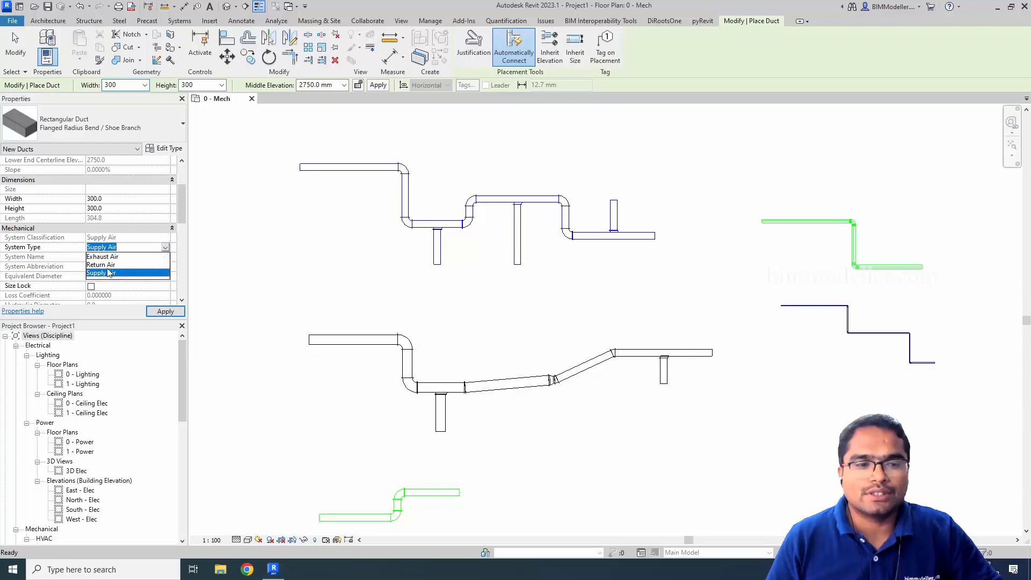
{"action": "left_click", "coordinate": [101, 264]}
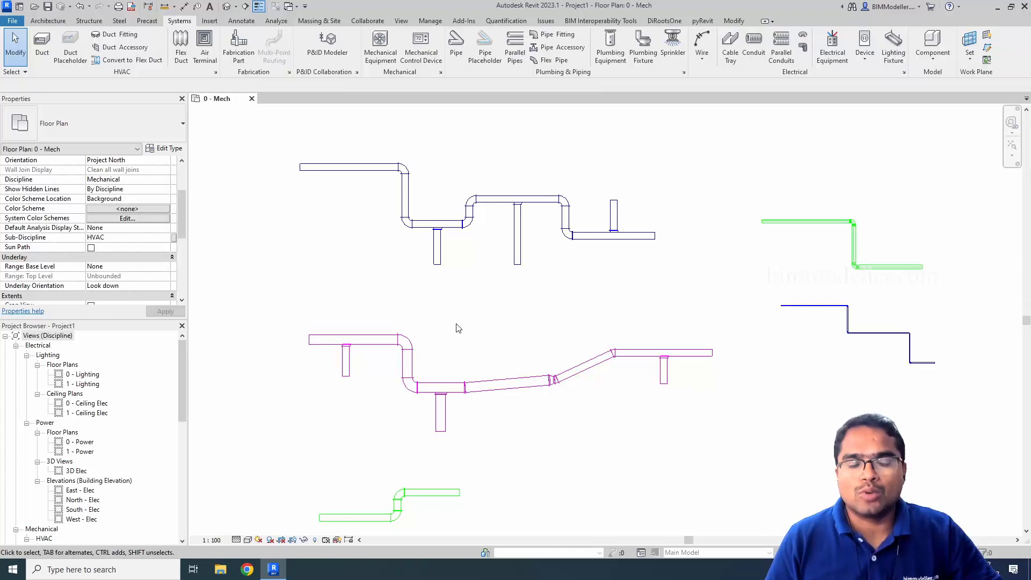
{"action": "mouse_move", "coordinate": [443, 337]}
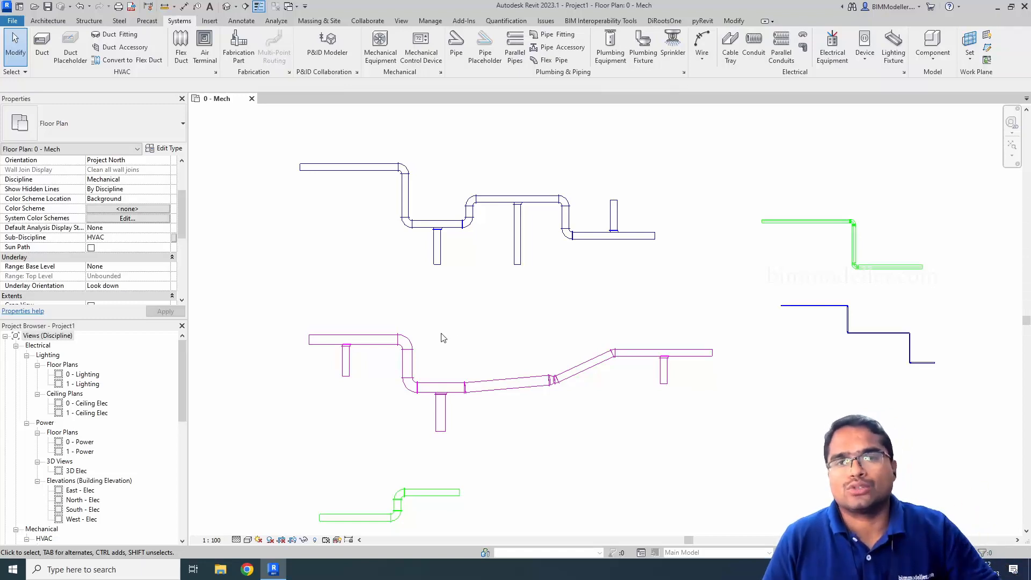
{"action": "left_click", "coordinate": [356, 340]}
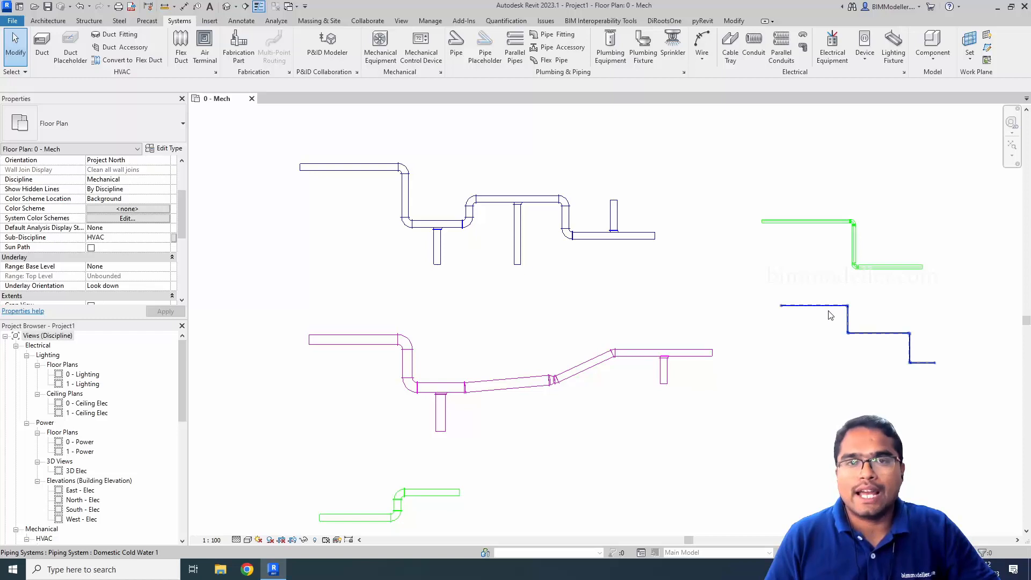
Pick the domestic cold water pipe run to start a new Sanitary pipe from it.
{"action": "left_click", "coordinate": [828, 309]}
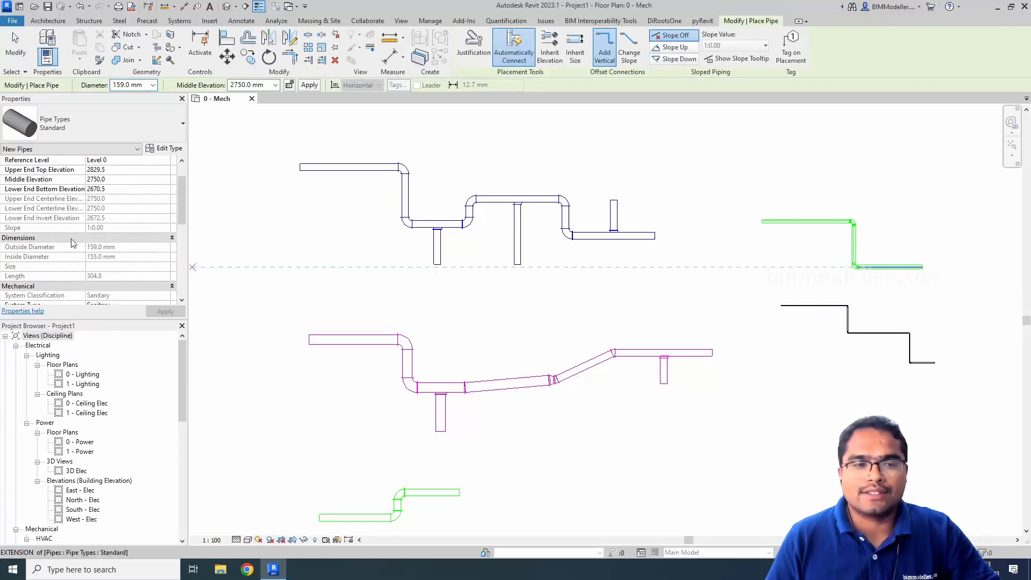
Zoom the plan while drawing the short sanitary branch onto the stepped pipe run.
{"action": "scroll", "scroll_direction": "down", "scroll_amount": 3}
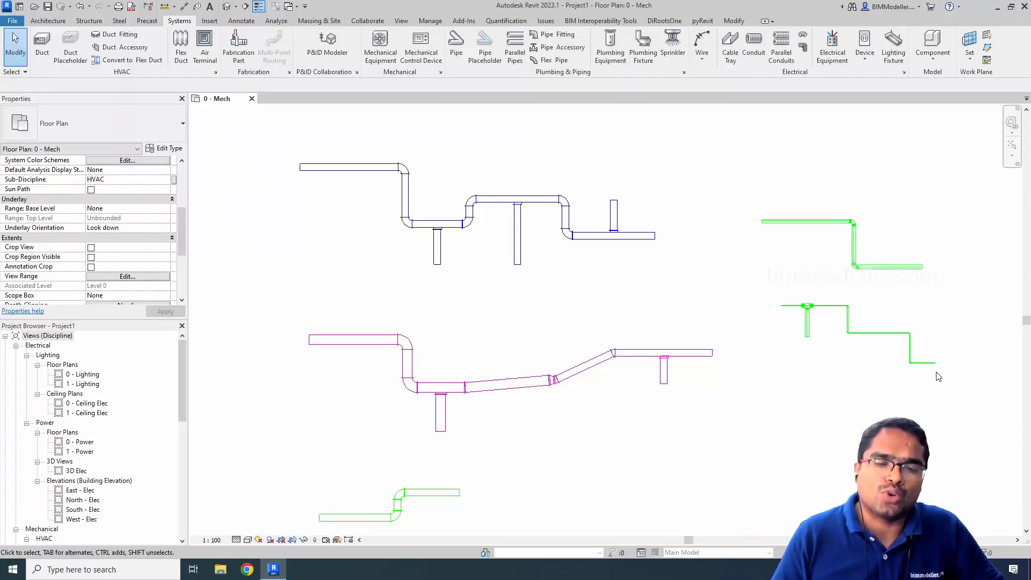
{"action": "mouse_move", "coordinate": [719, 451]}
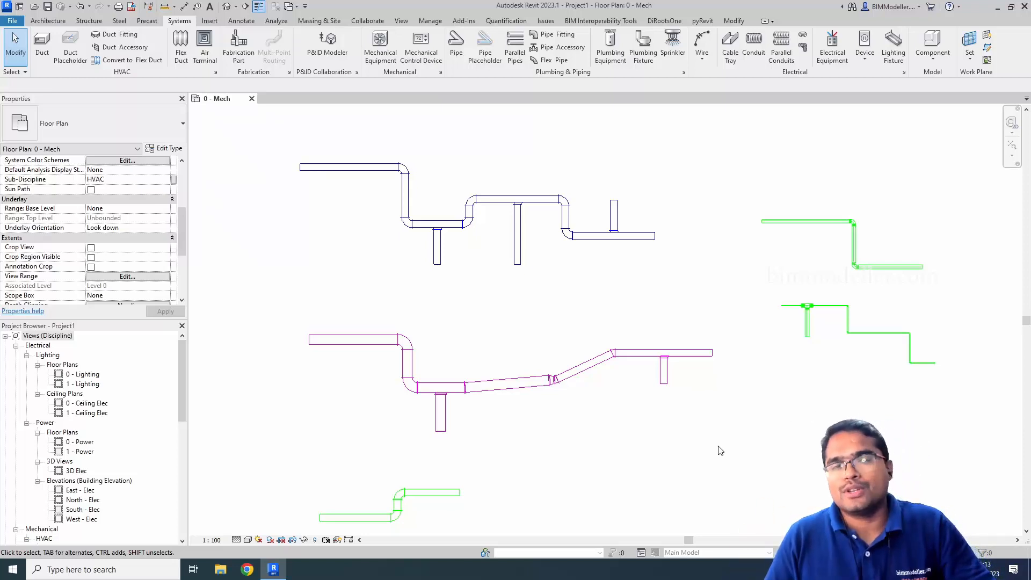